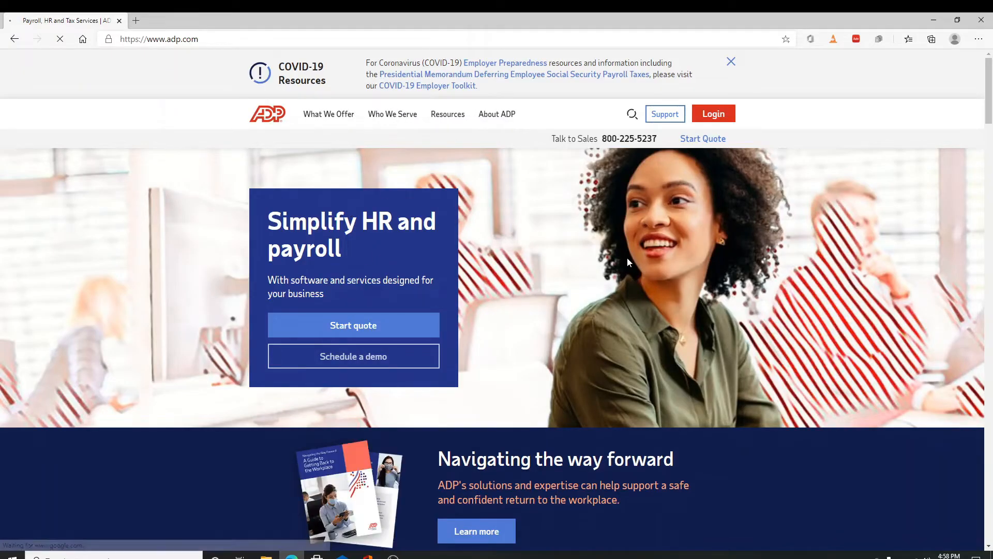
Go from the adp.com home page to the User Logins page via the Login button.
click(713, 114)
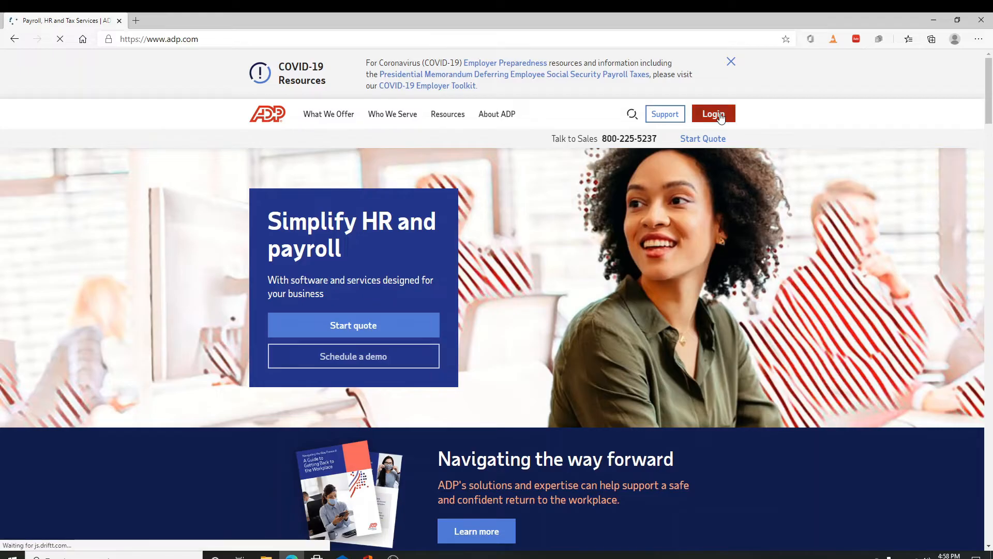
click(713, 114)
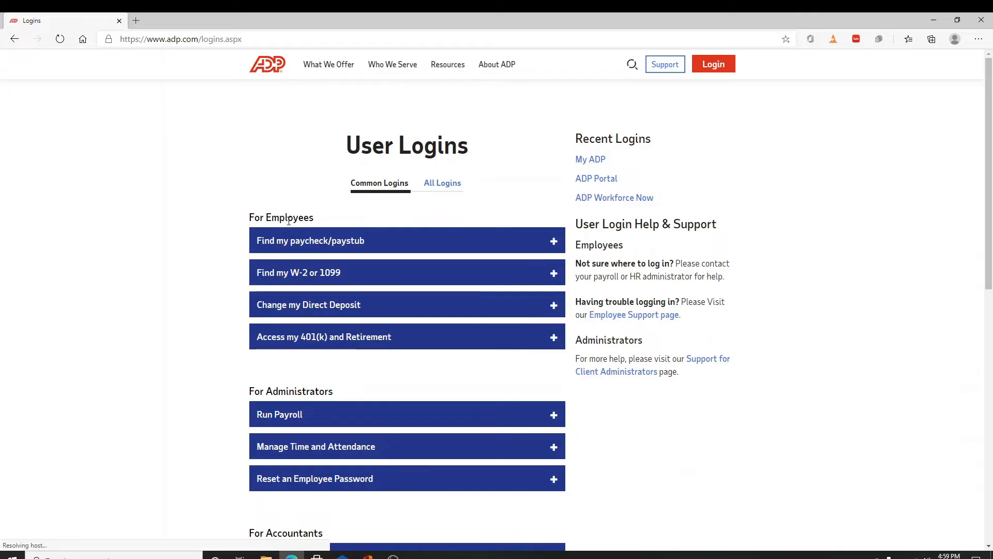
mouse_move(533, 250)
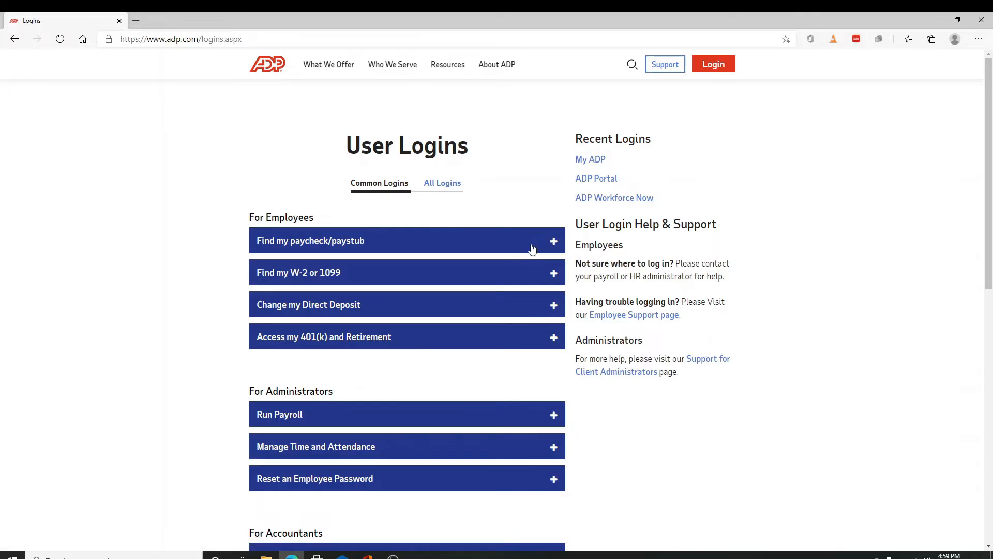
Expand 'Find my paycheck/paystub' and choose the MyADP Employee Login.
click(407, 240)
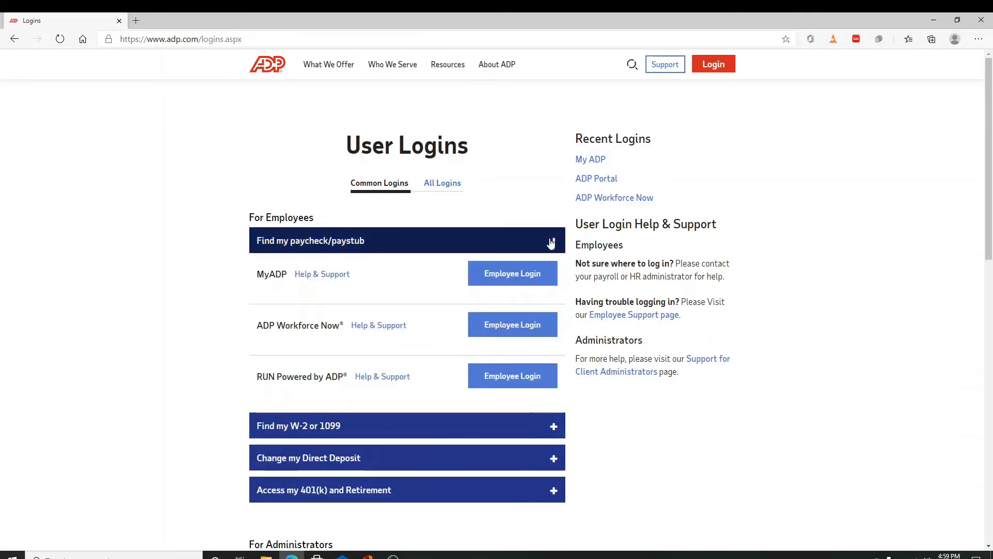
click(552, 240)
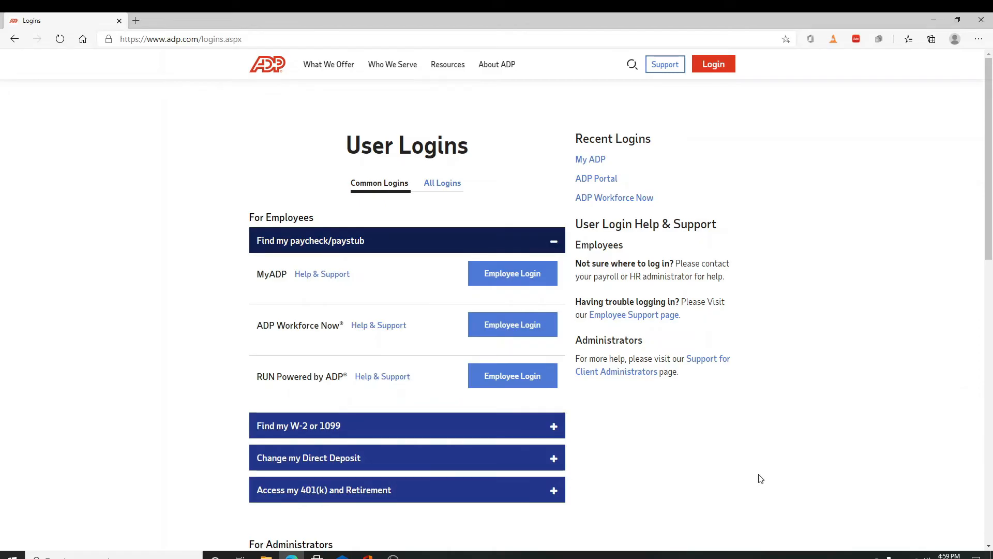
mouse_move(433, 391)
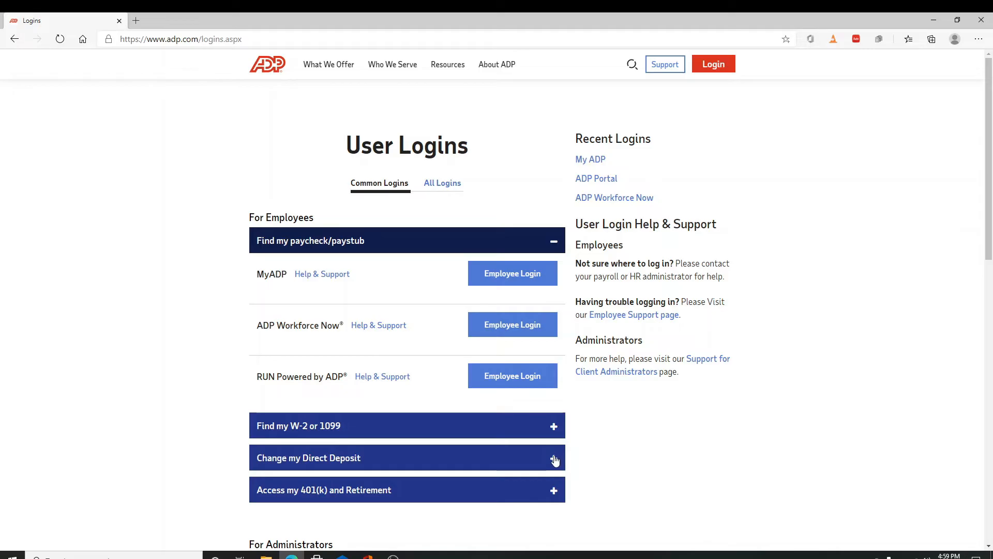
click(408, 457)
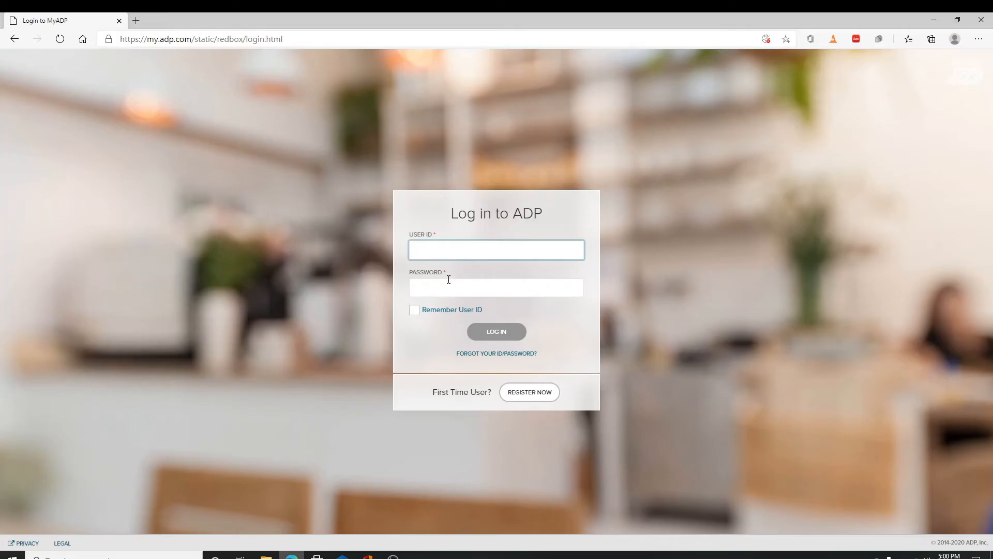
mouse_move(430, 315)
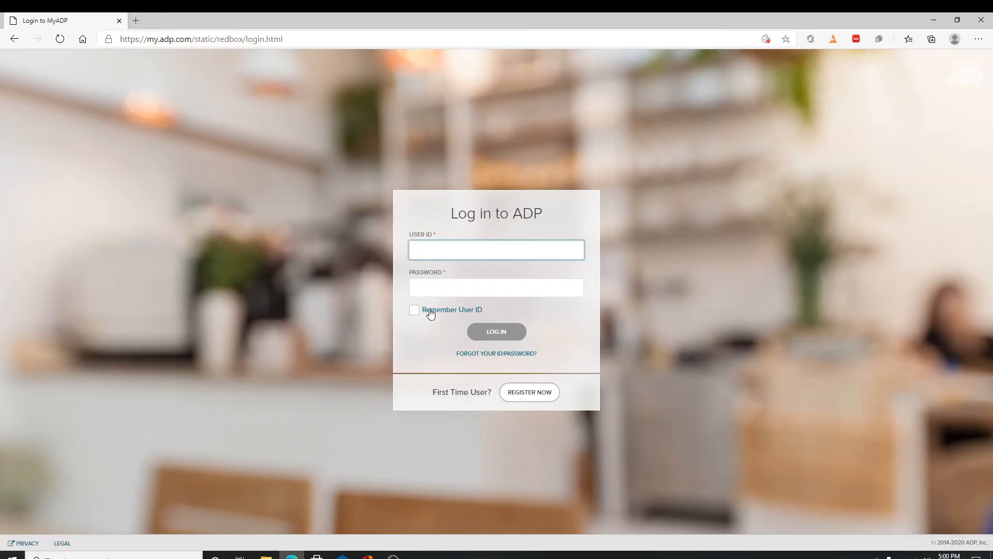
Move focus from User ID to Password, triggering the 'User ID is required' message.
click(495, 287)
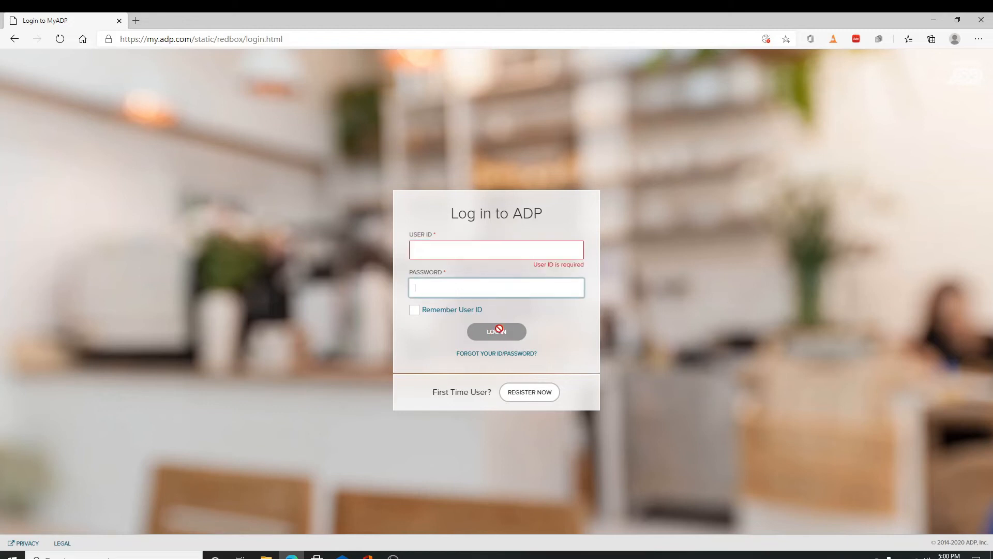
mouse_move(658, 432)
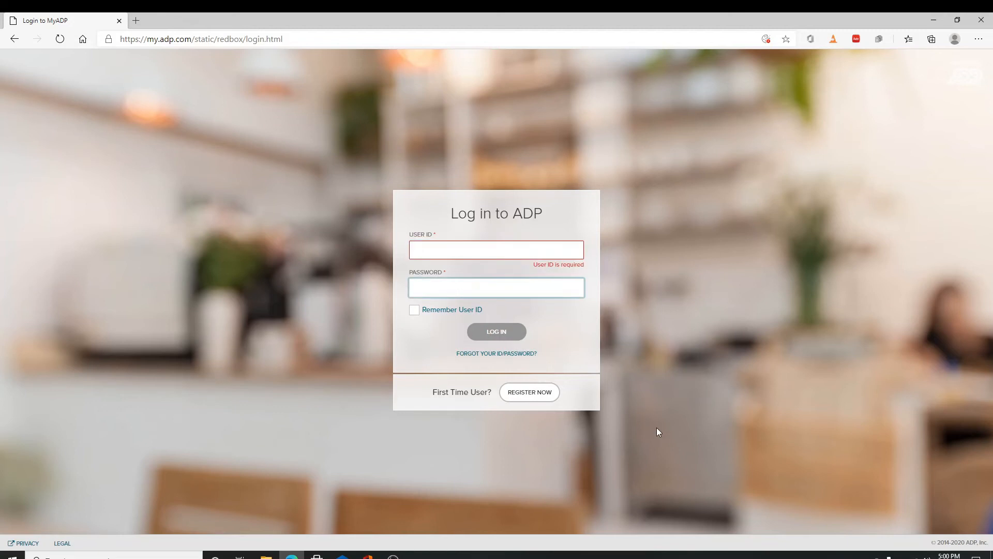
mouse_move(514, 367)
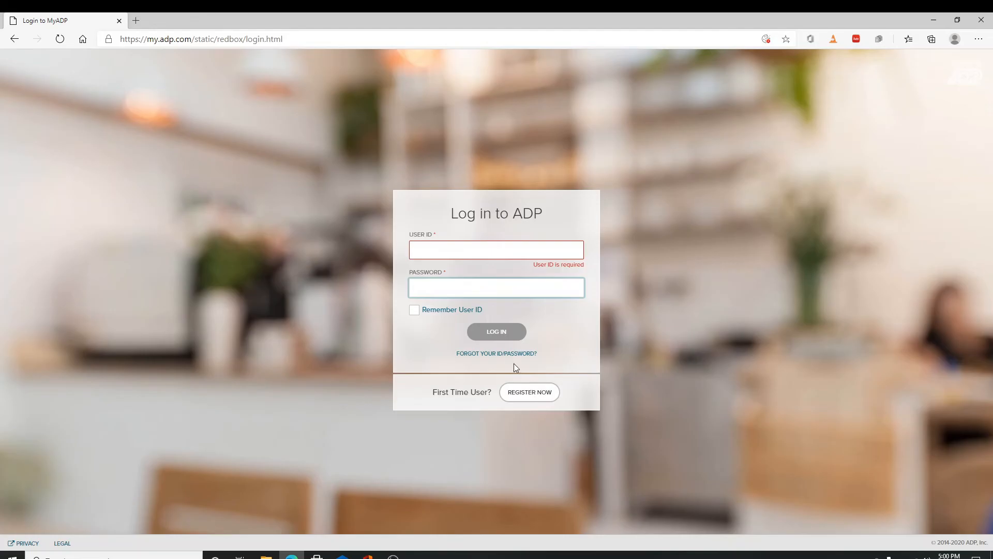
mouse_move(496, 352)
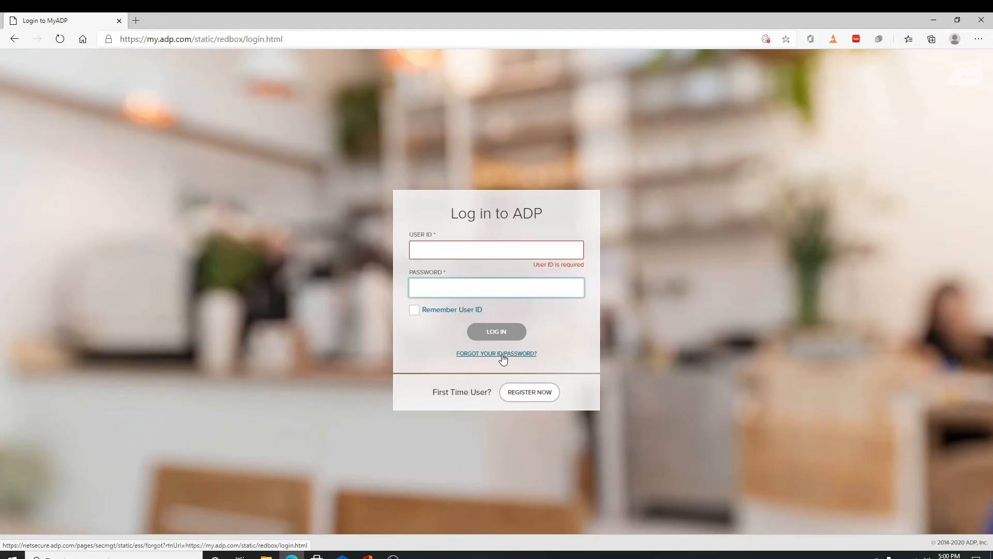
click(496, 287)
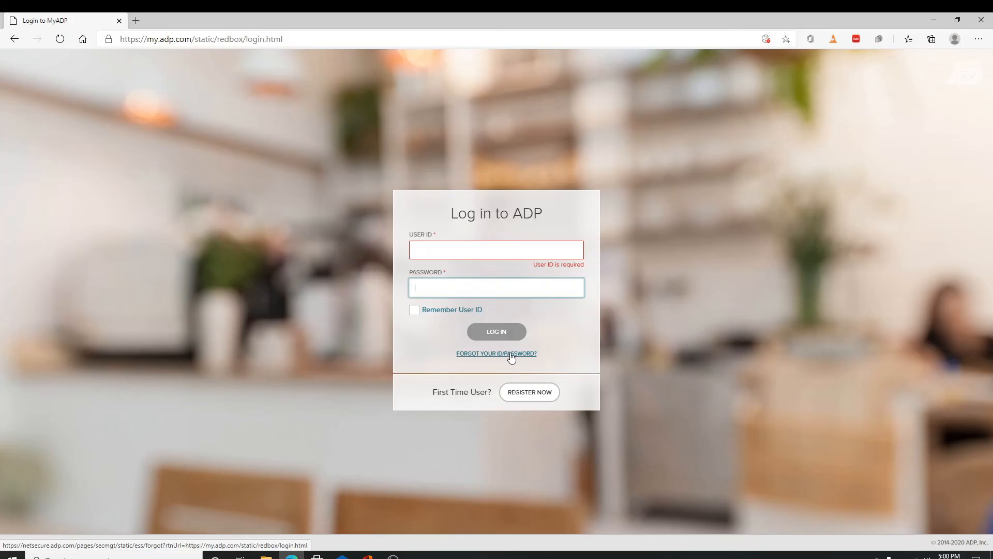
mouse_move(638, 452)
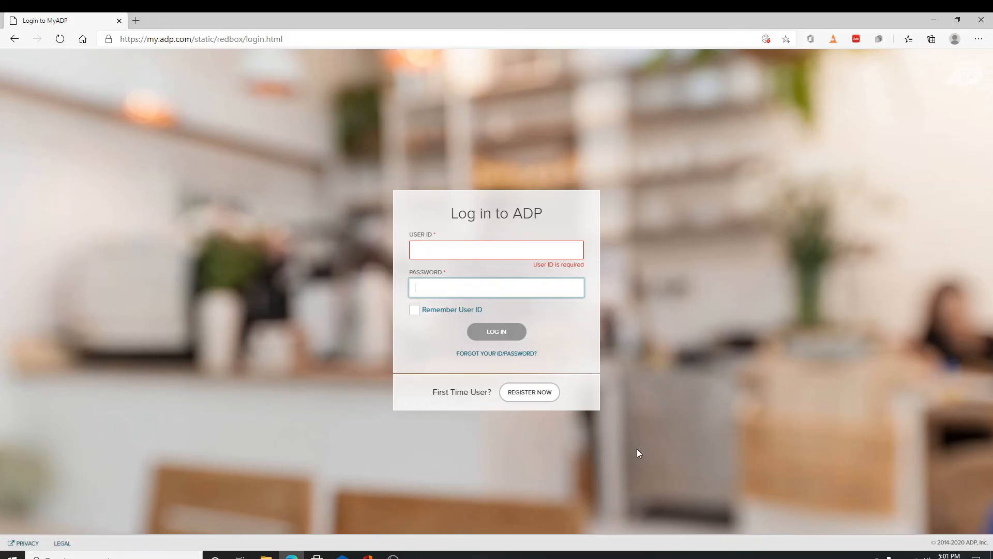
mouse_move(630, 454)
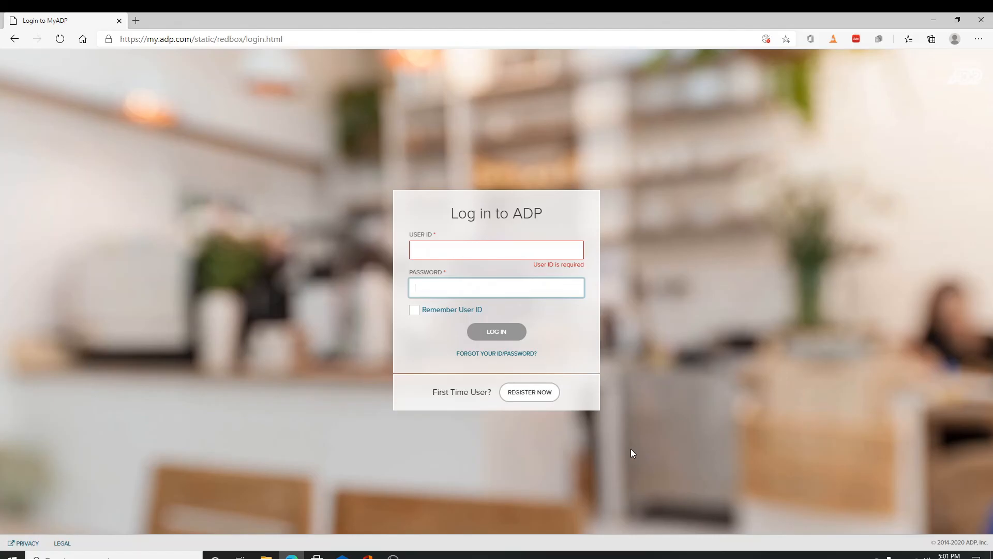